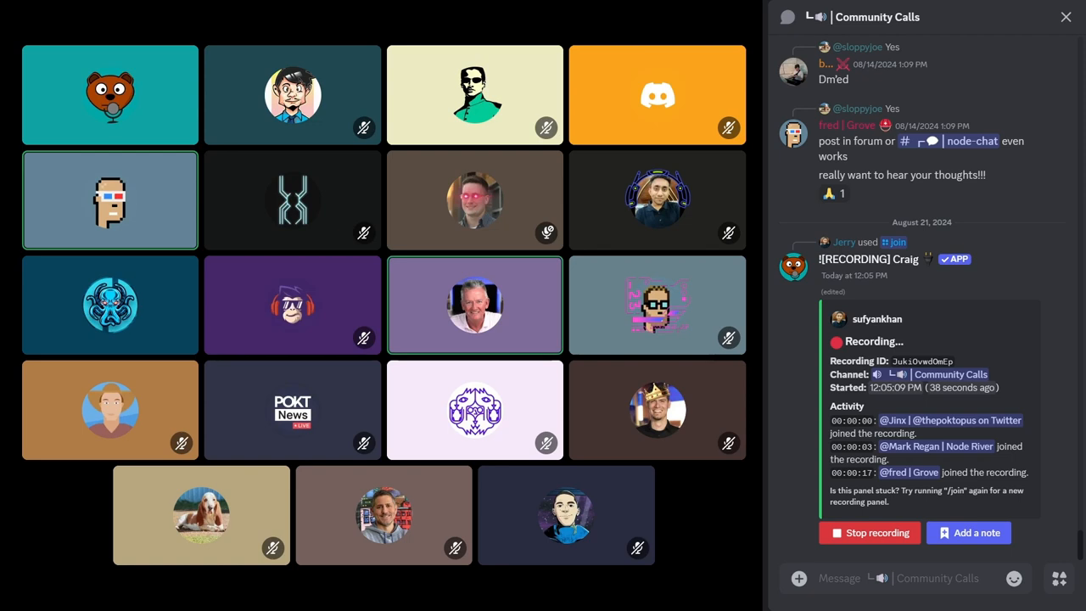
Scroll the call chat down to the GitHub issue #746 link and its preview card
scroll("down", 3)
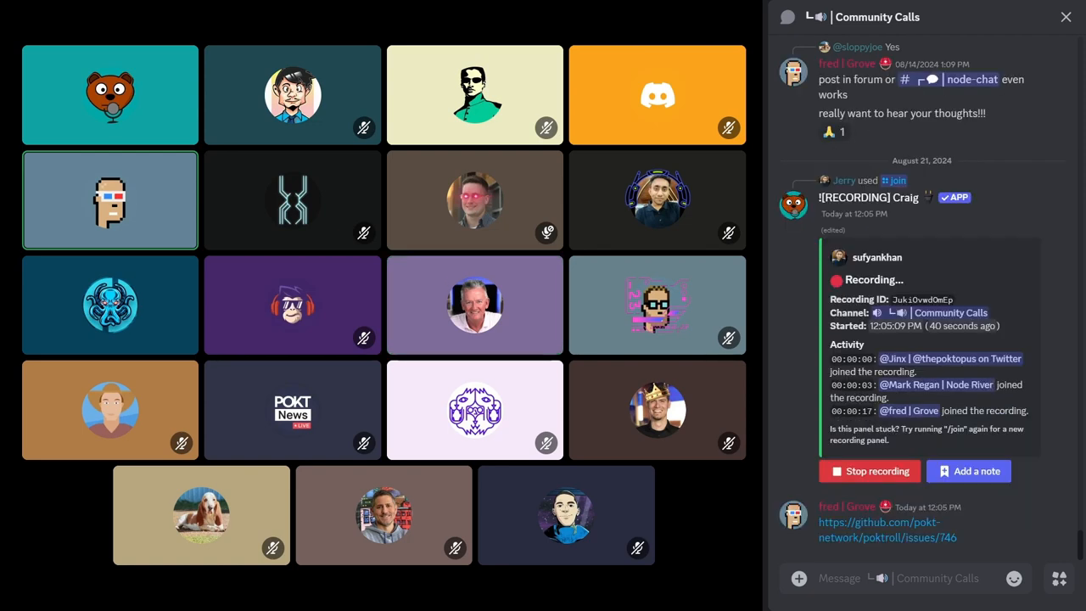
scroll("down", 3)
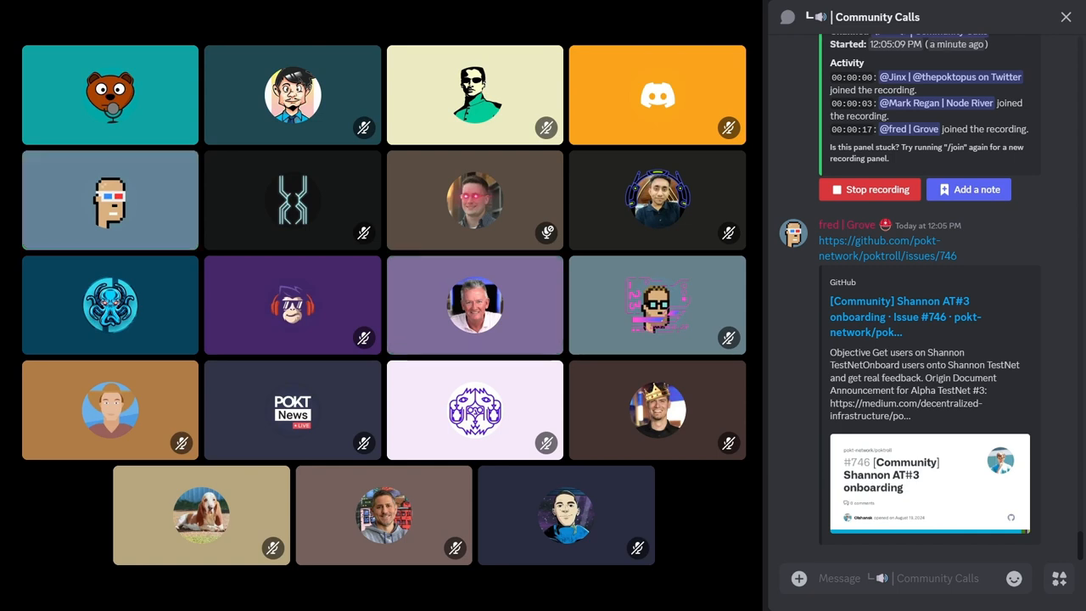
mouse_move(110, 200)
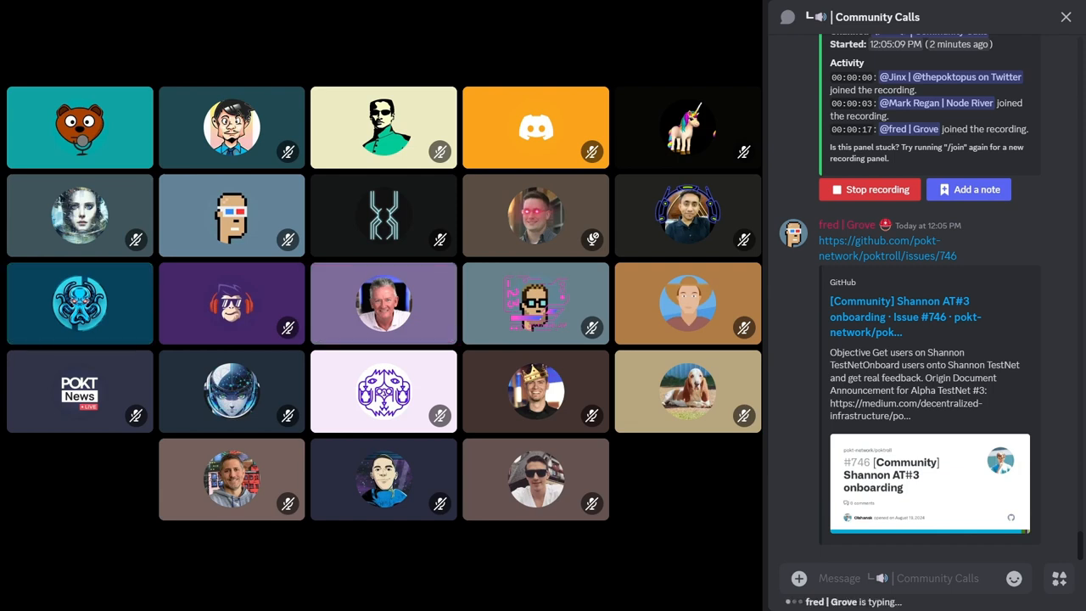
scroll("down", 3)
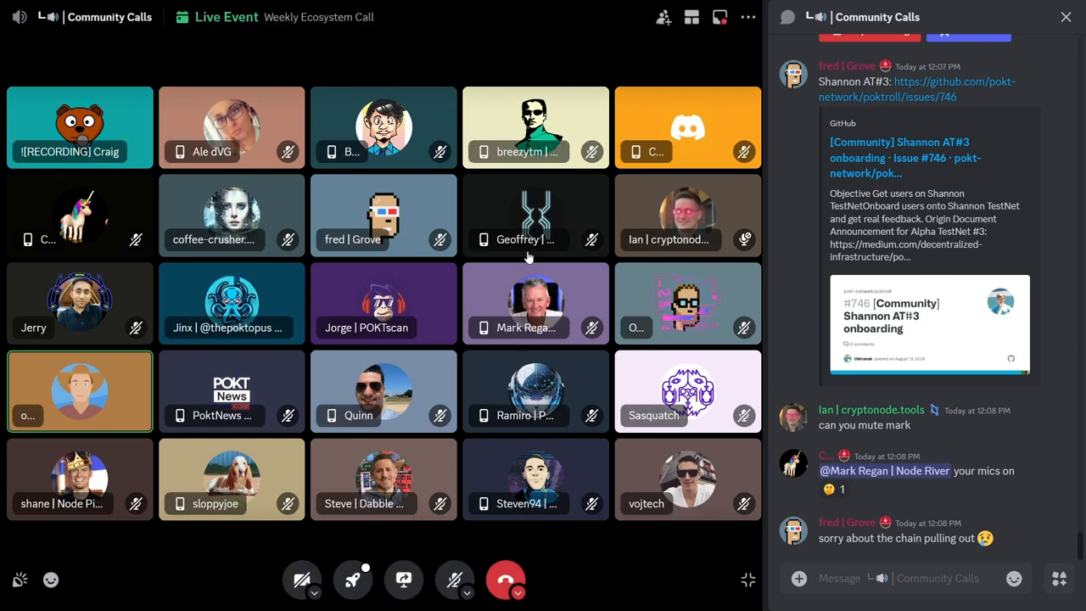
mouse_move(583, 55)
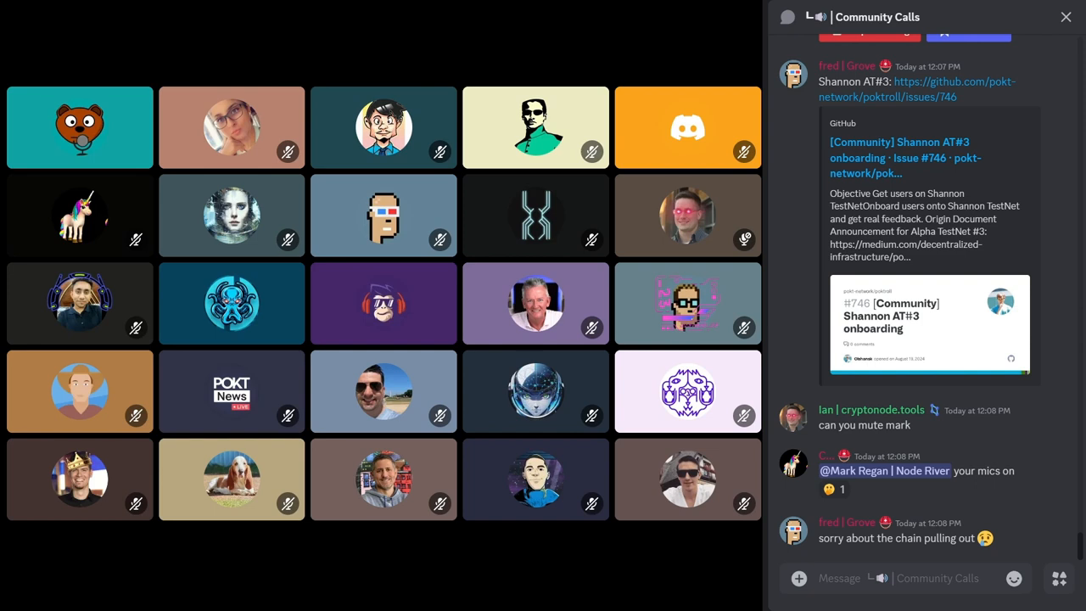
mouse_move(231, 303)
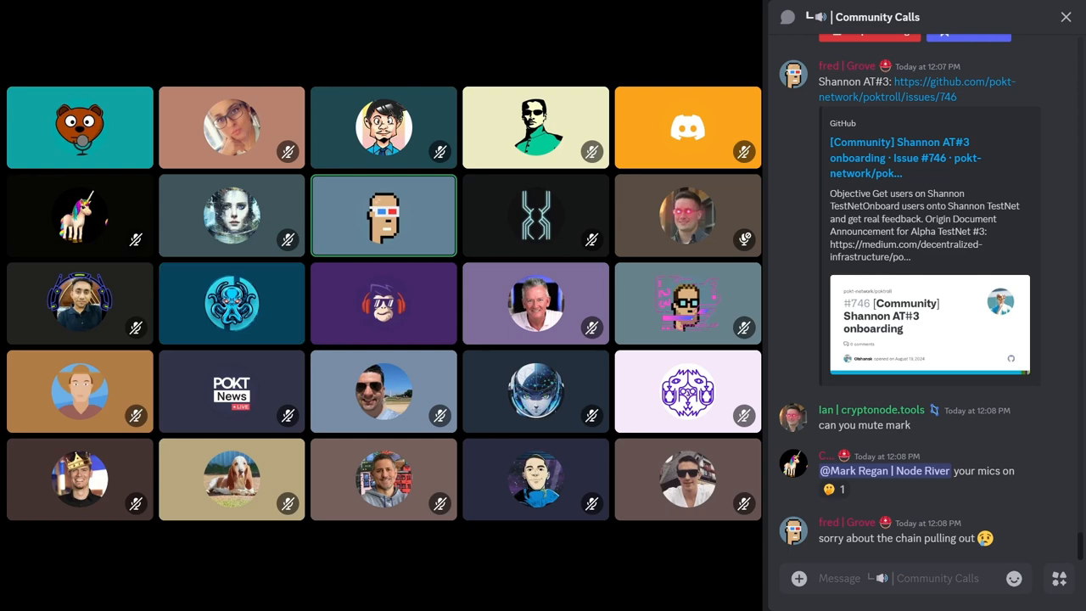
mouse_move(230, 303)
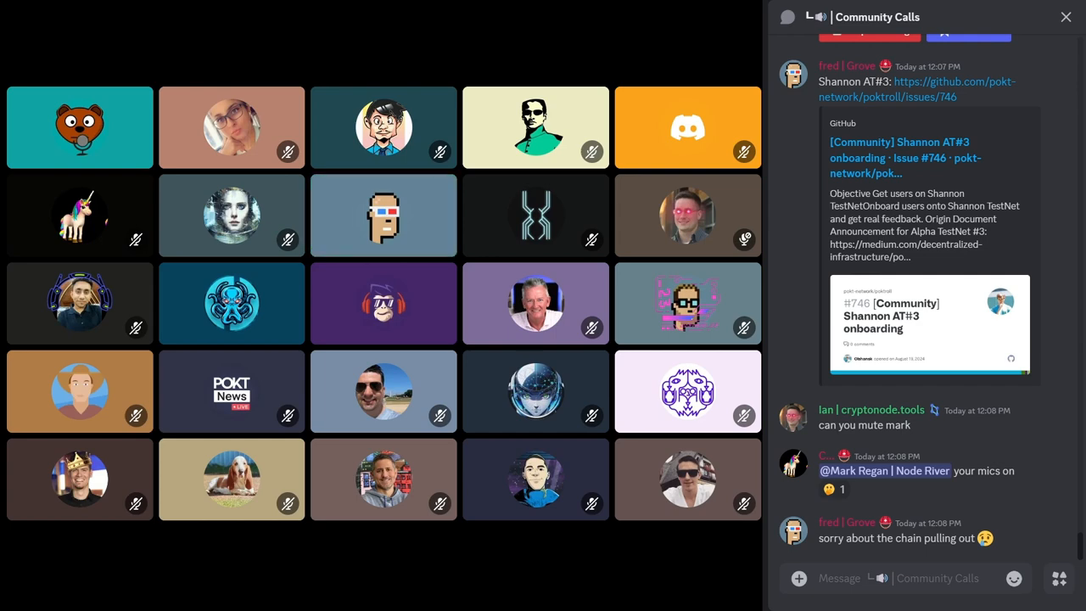
mouse_move(383, 214)
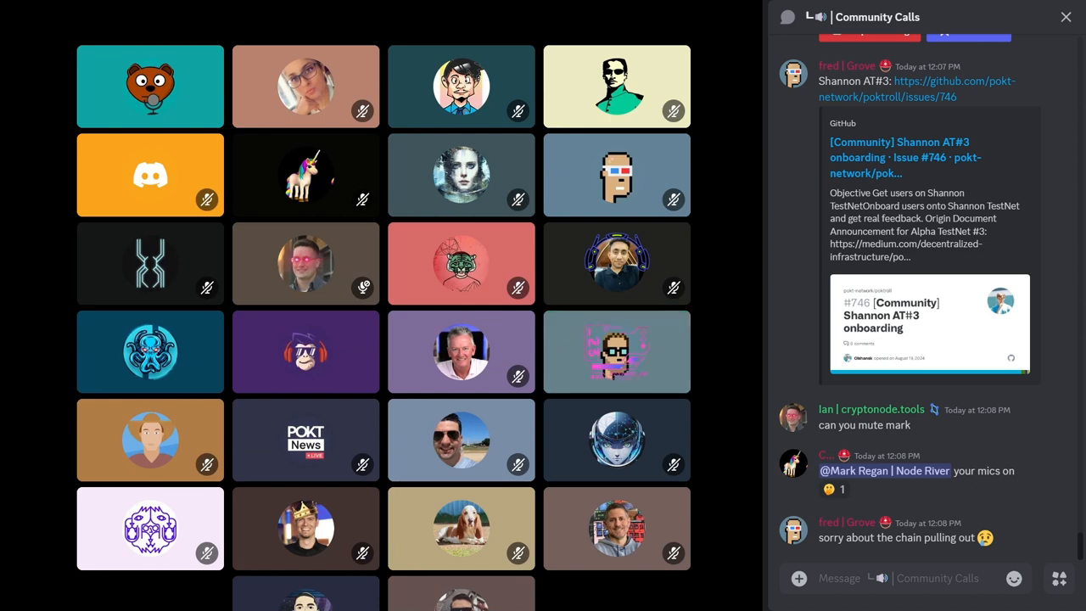
mouse_move(617, 351)
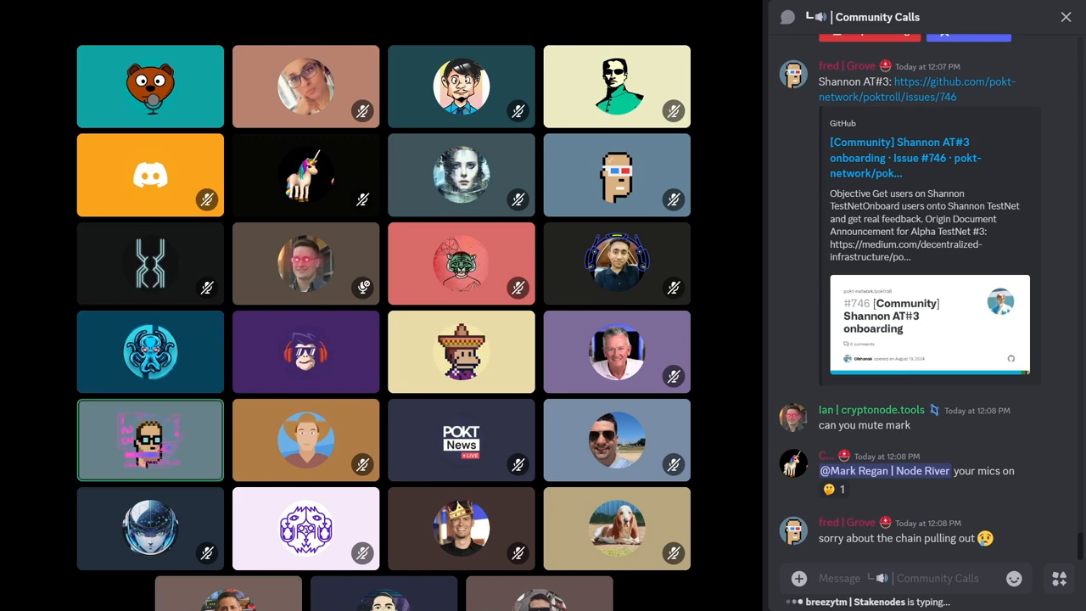
Scroll the call chat to the question on how Path differs from Nodies' gateway kit
scroll("down", 3)
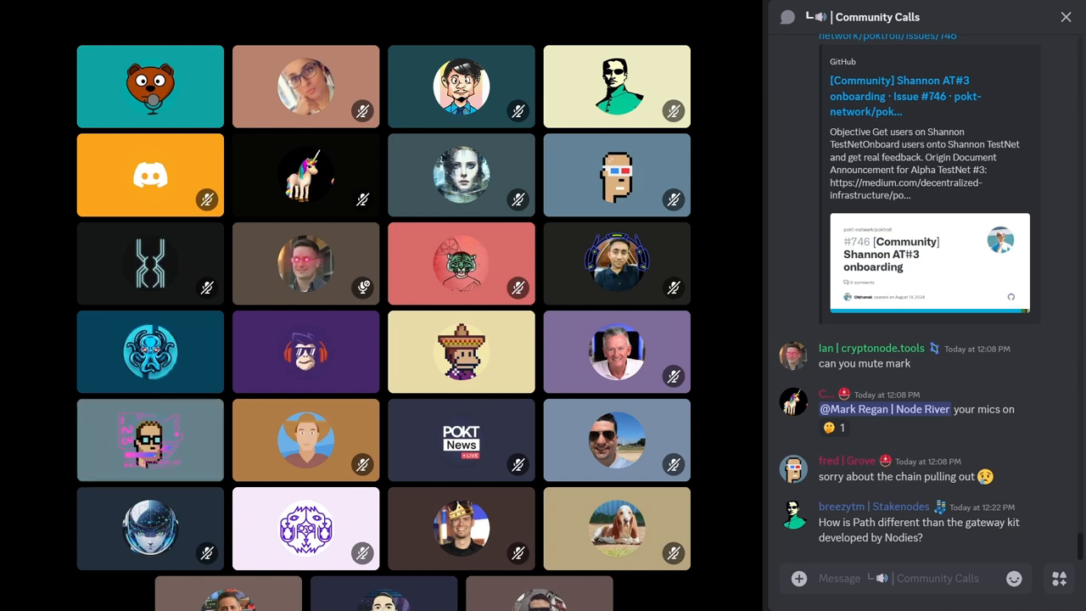
left_click(150, 439)
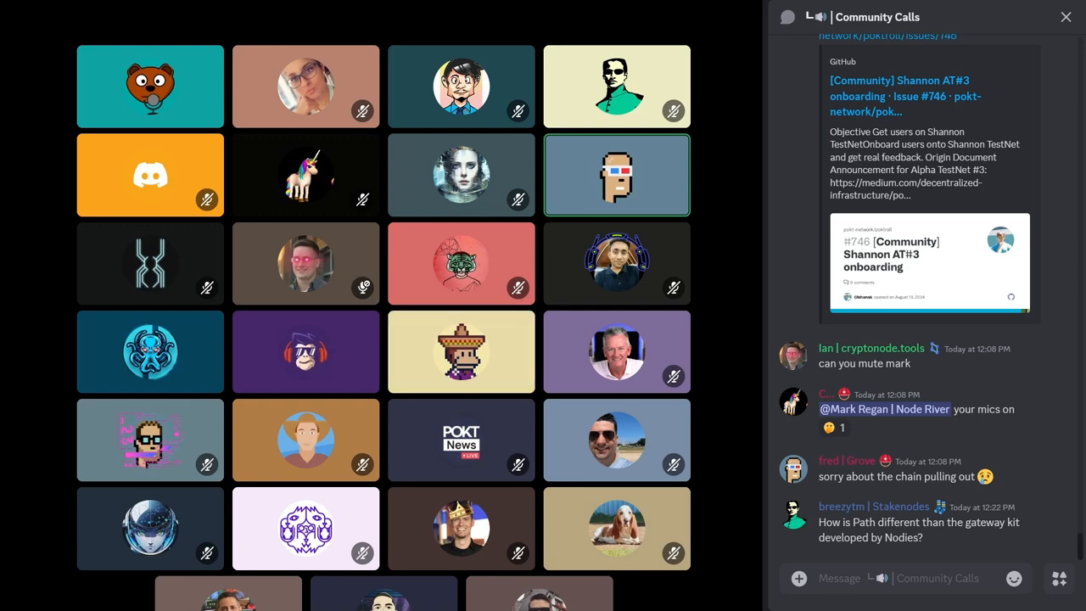
scroll("down", 3)
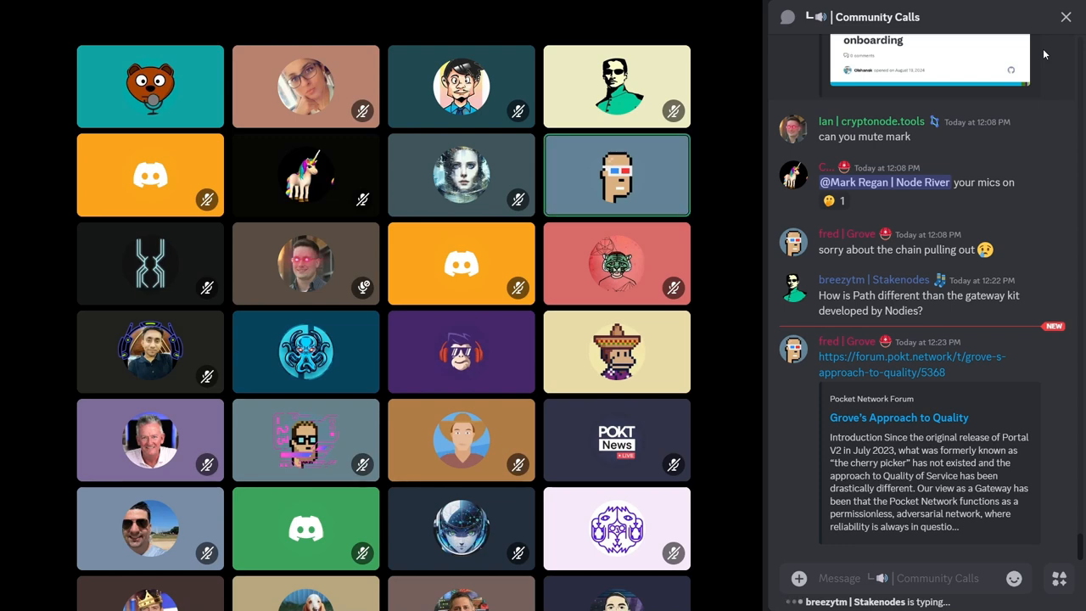
Scroll the call chat to the message on closed-source gateway and QoS tooling
scroll("down", 3)
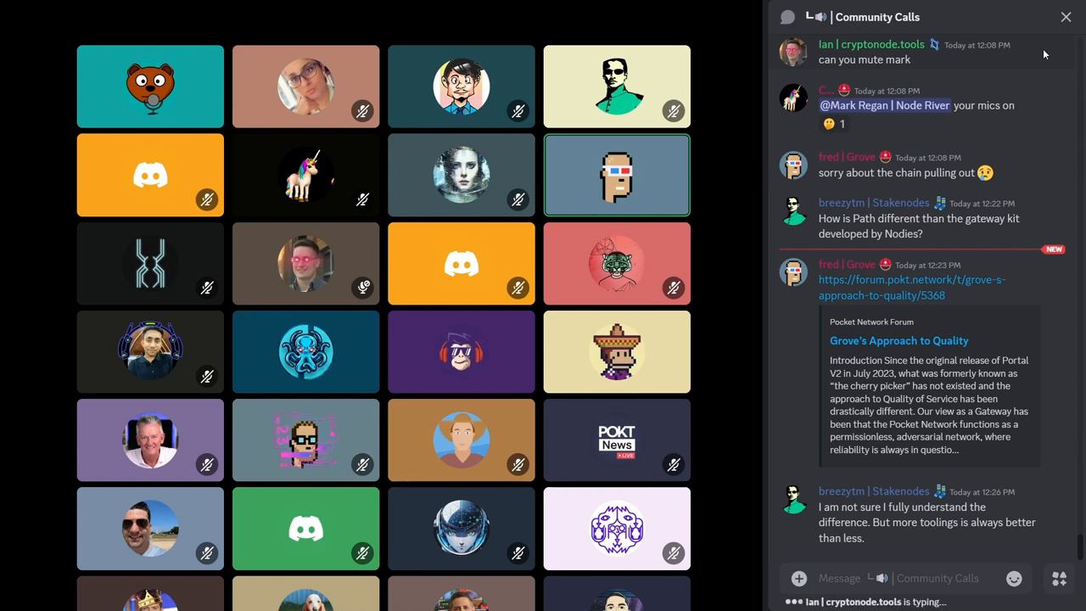
mouse_move(617, 351)
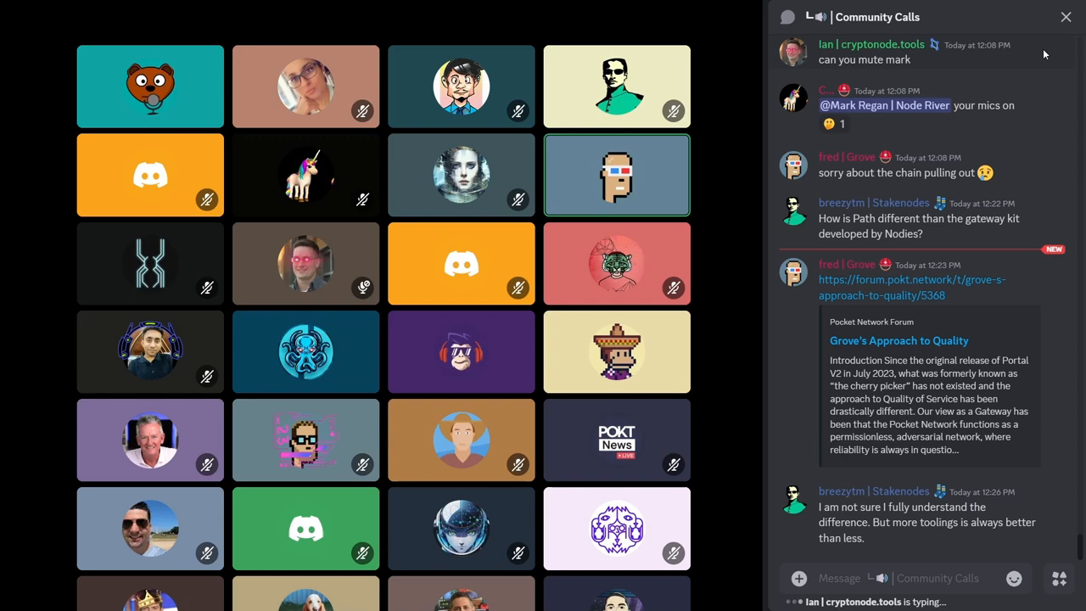
scroll("down", 3)
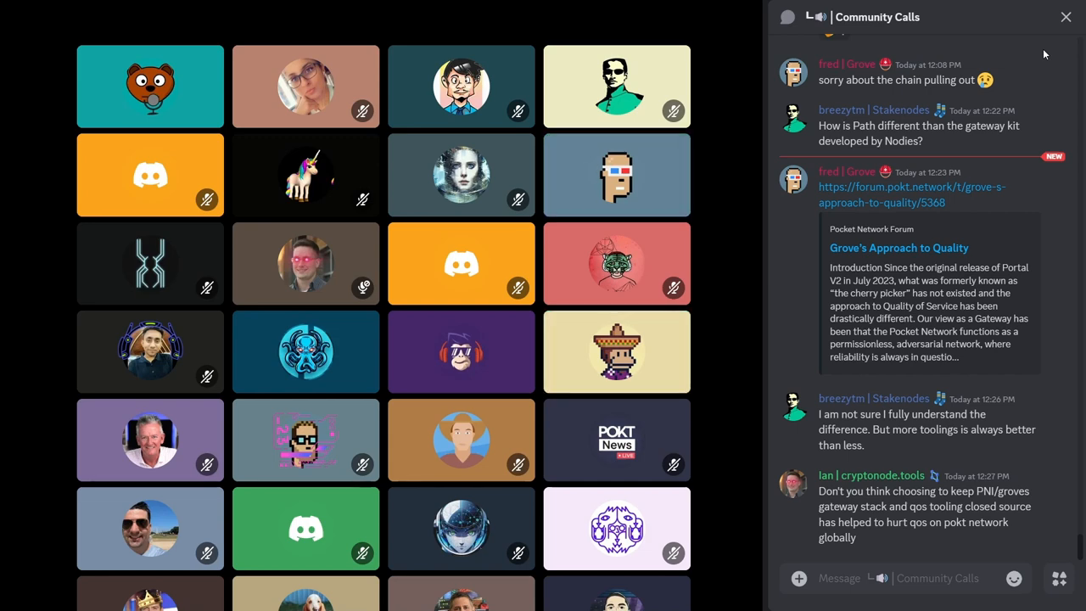
scroll("down", 3)
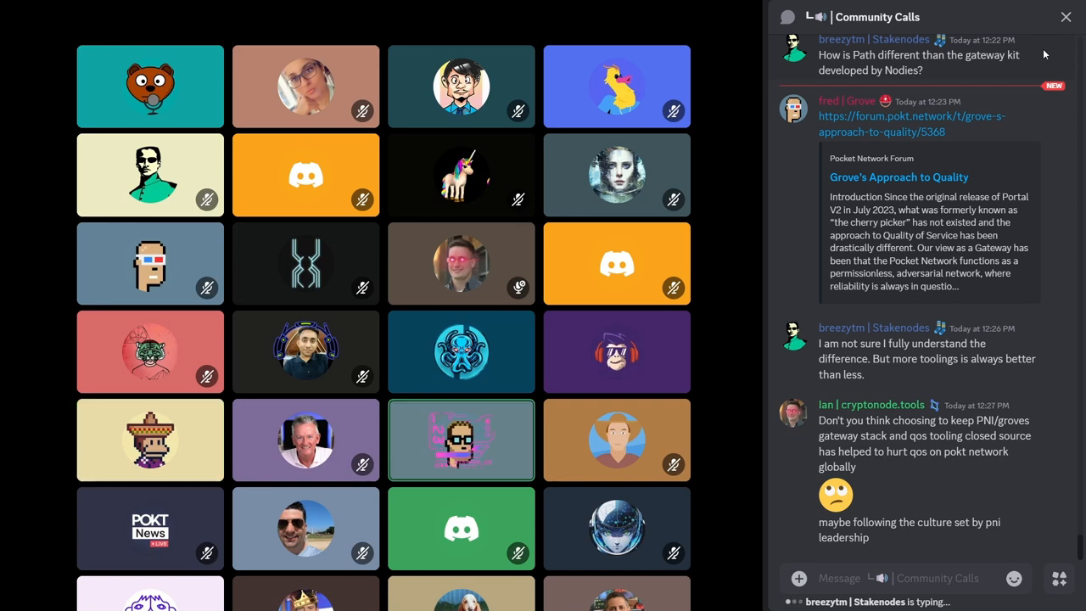
mouse_move(149, 439)
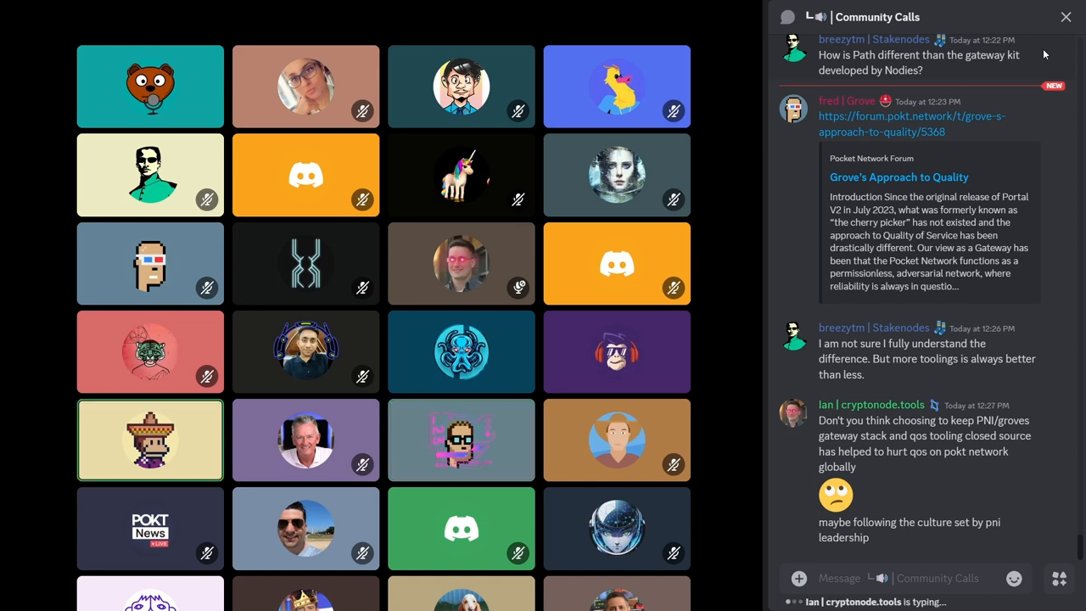
Bring the message urging a faster 1:1 mint-burn ratio into view in the chat
left_click(461, 440)
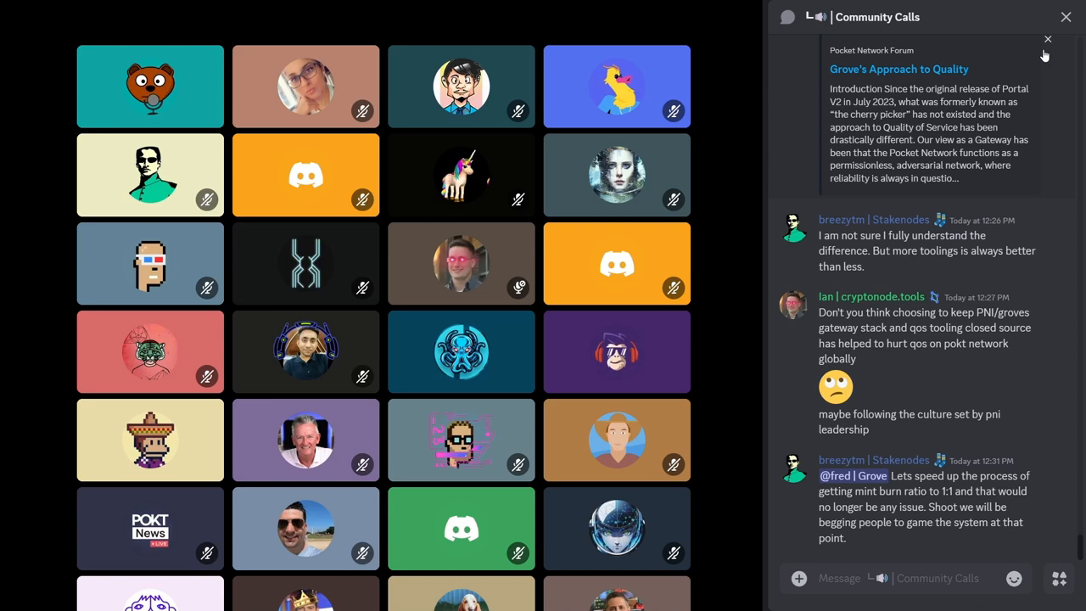
left_click(1048, 39)
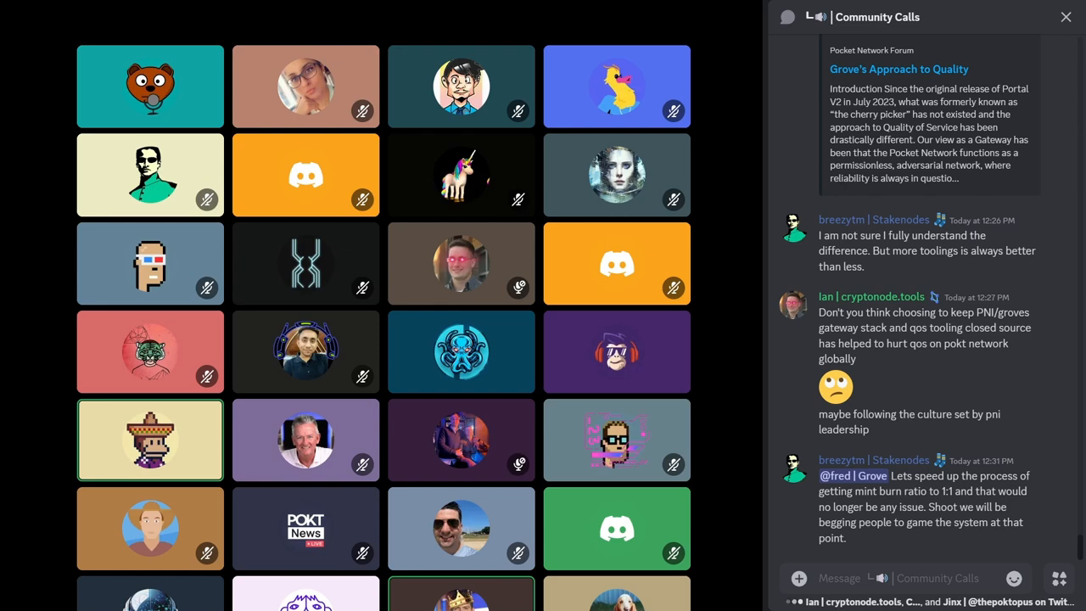
scroll("down", 3)
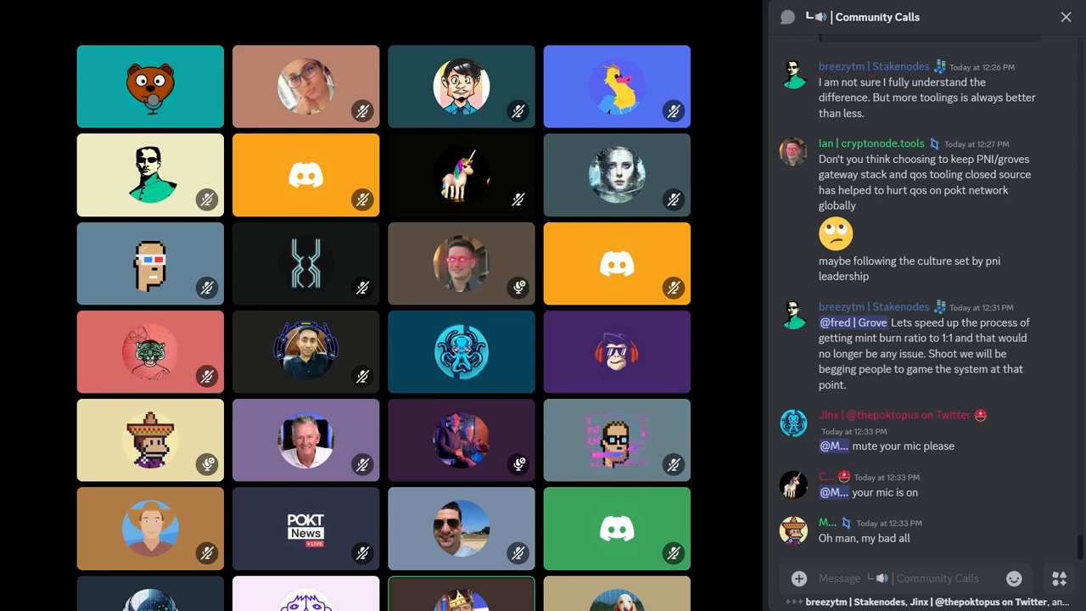
scroll("down", 3)
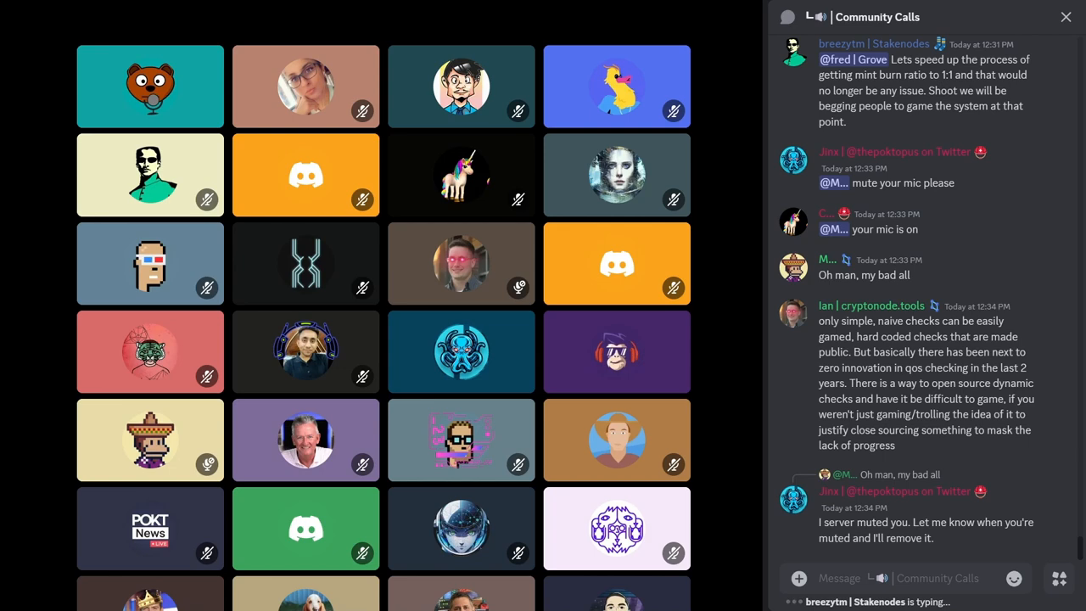
scroll("down", 3)
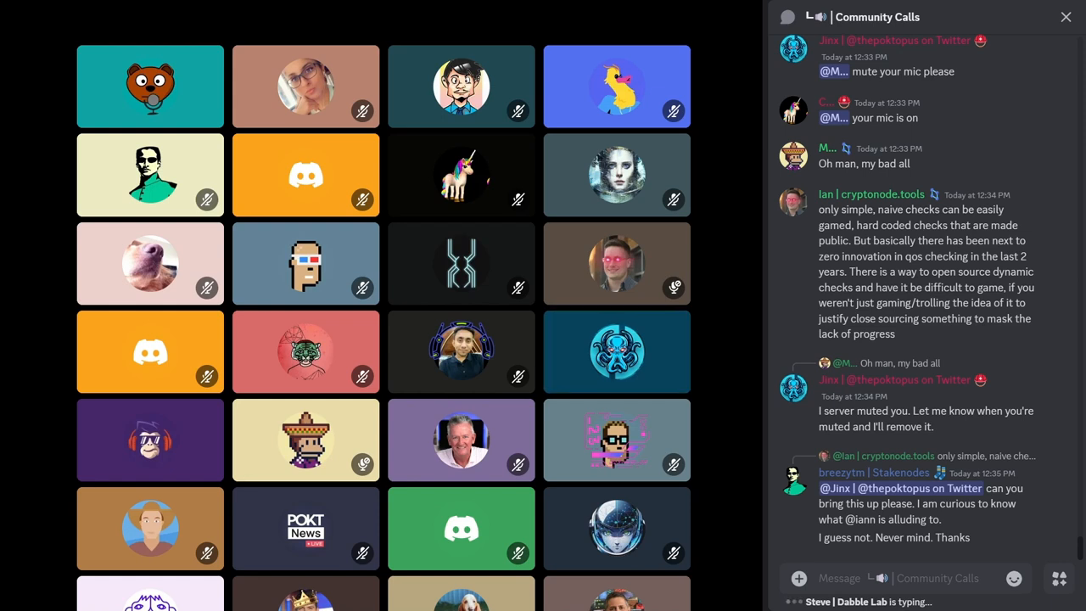
left_click(617, 351)
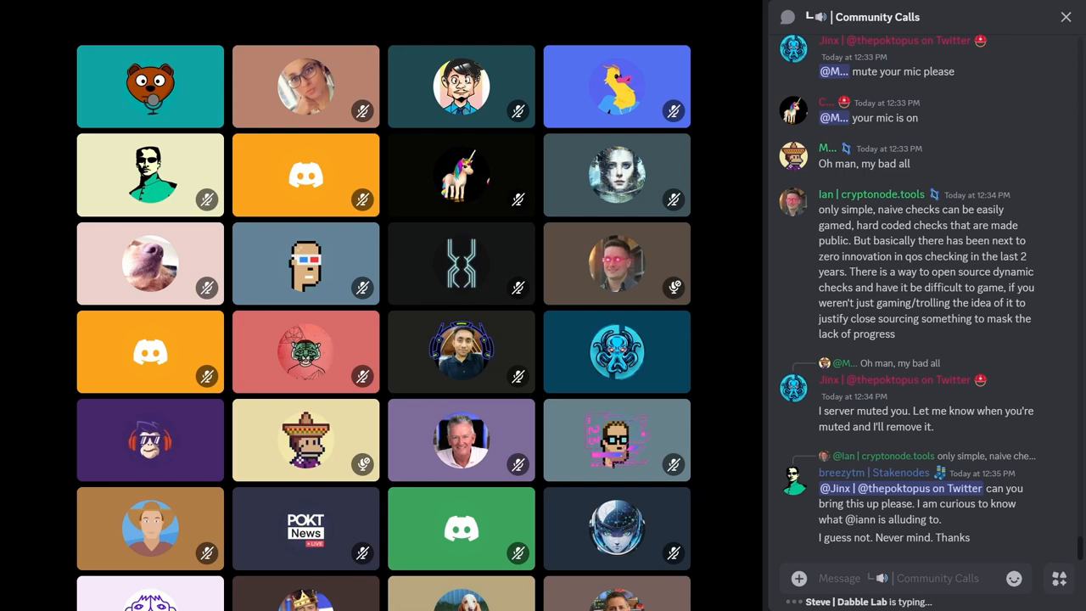
scroll("down", 3)
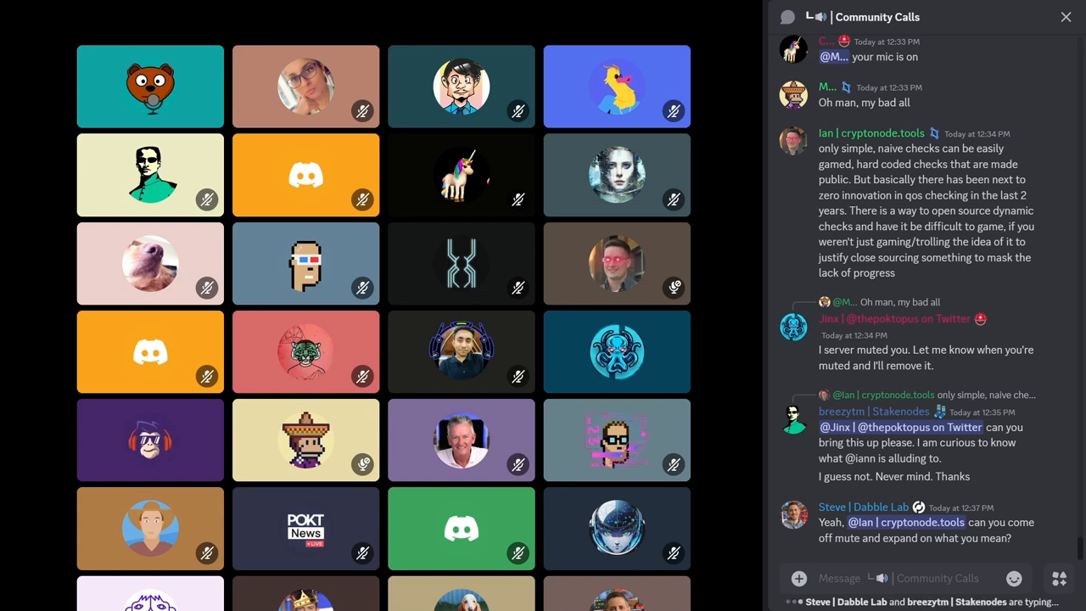
scroll("down", 3)
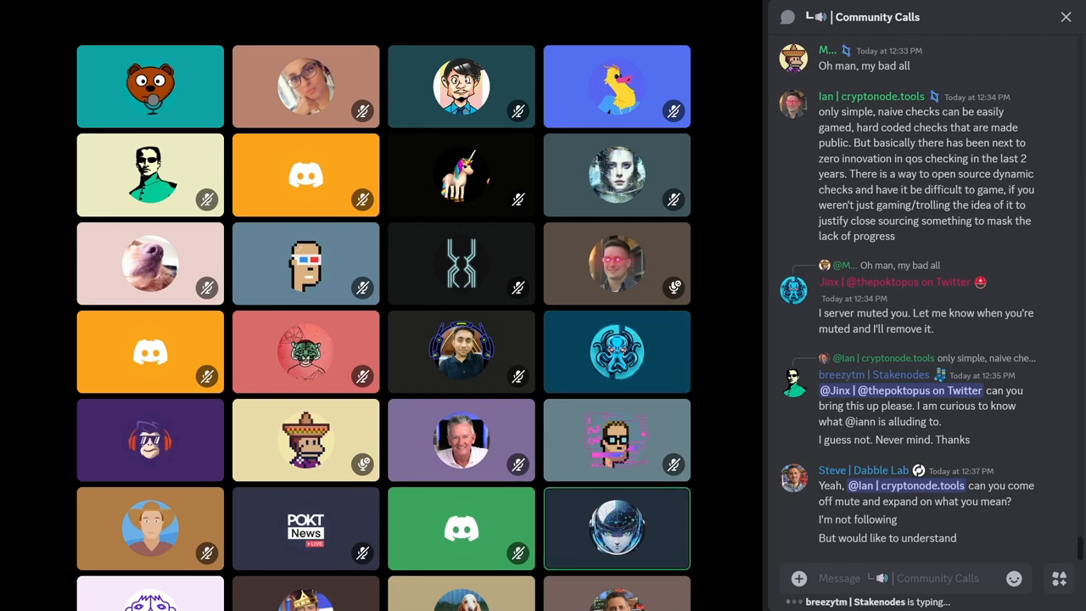
scroll("down", 3)
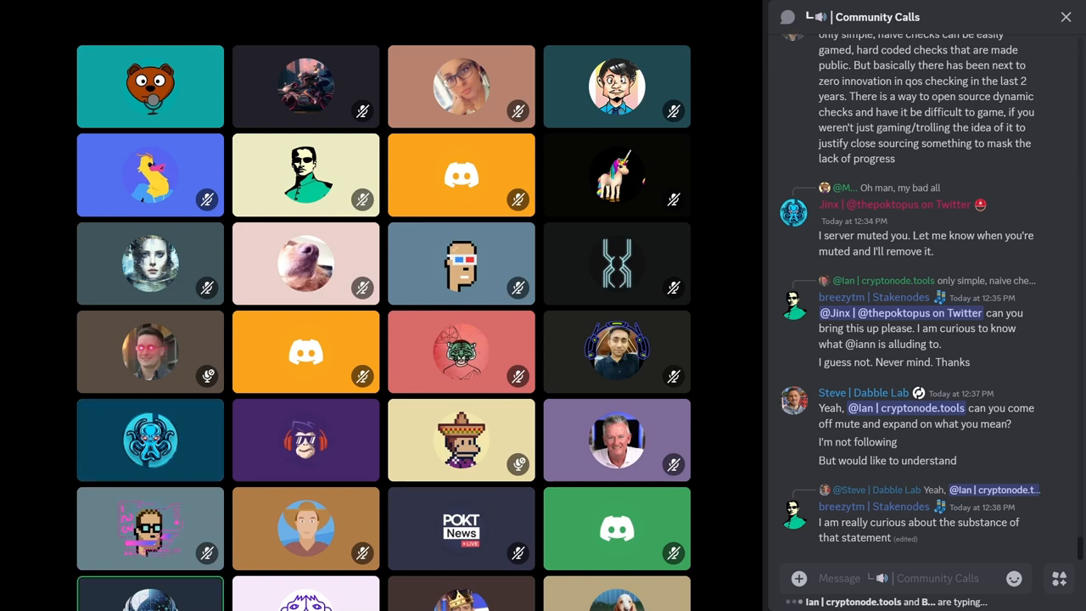
scroll("down", 3)
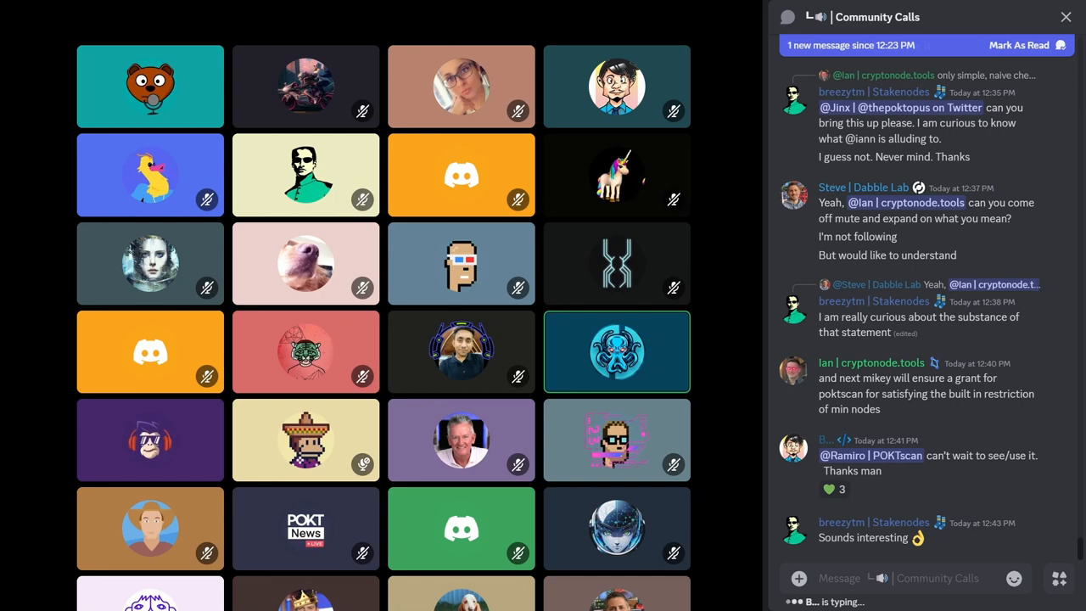
mouse_move(306, 592)
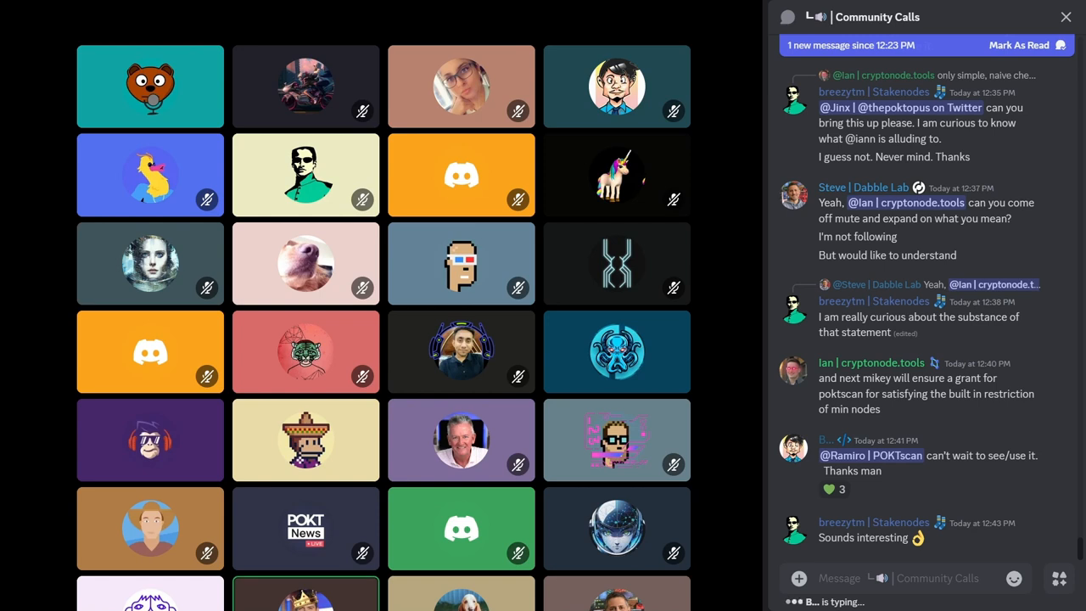
mouse_move(305, 439)
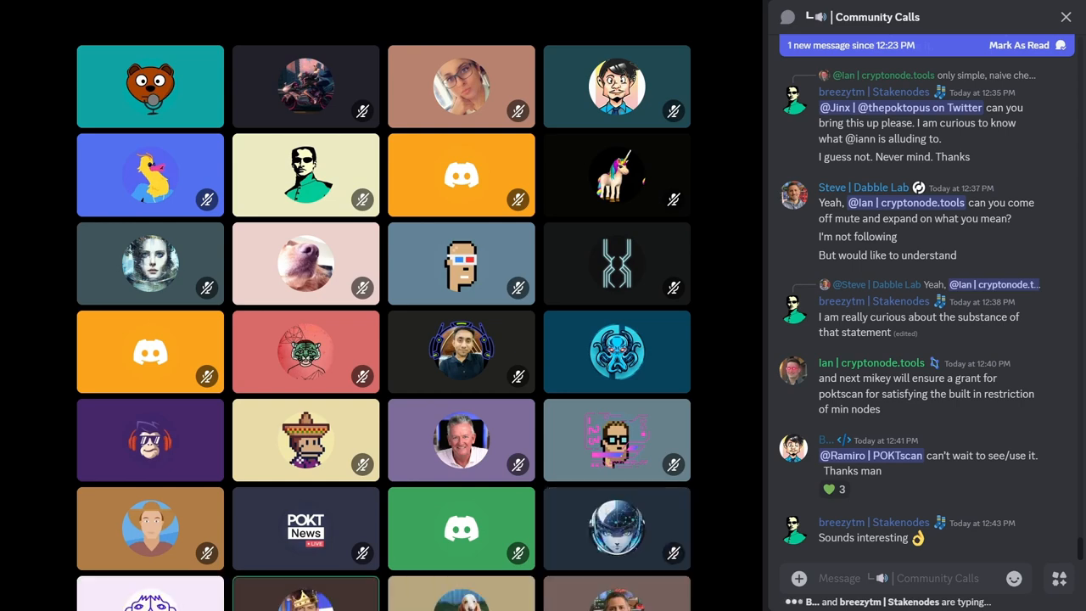
scroll("down", 3)
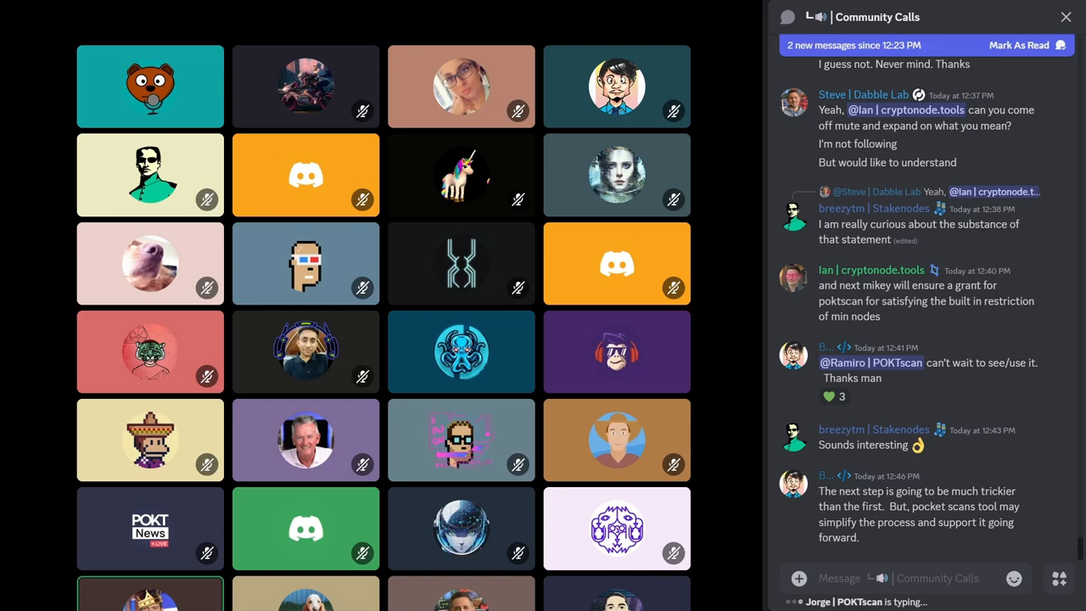
scroll("down", 3)
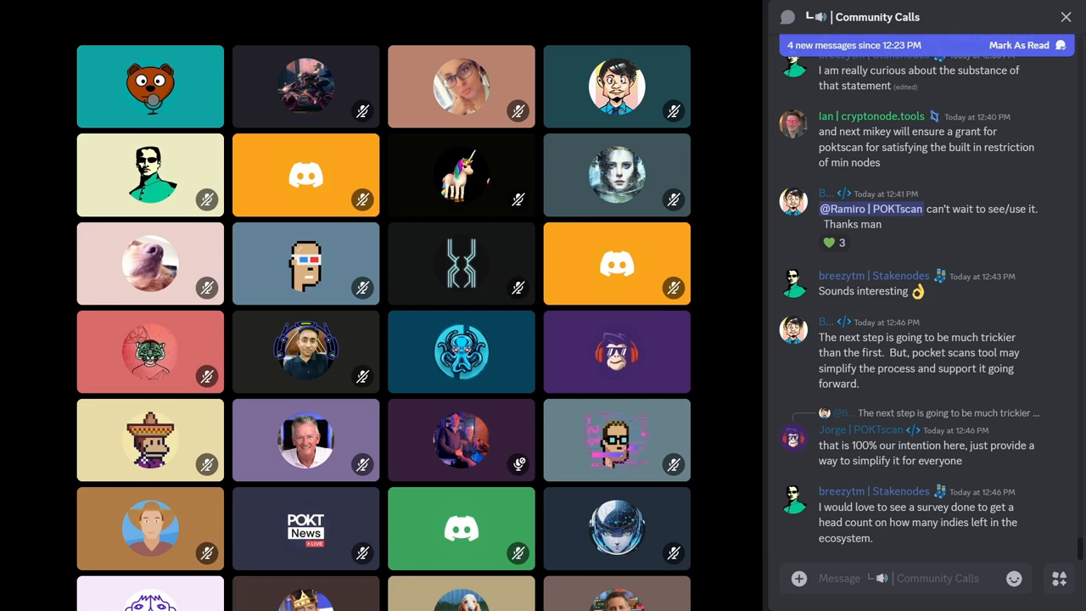
mouse_move(305, 590)
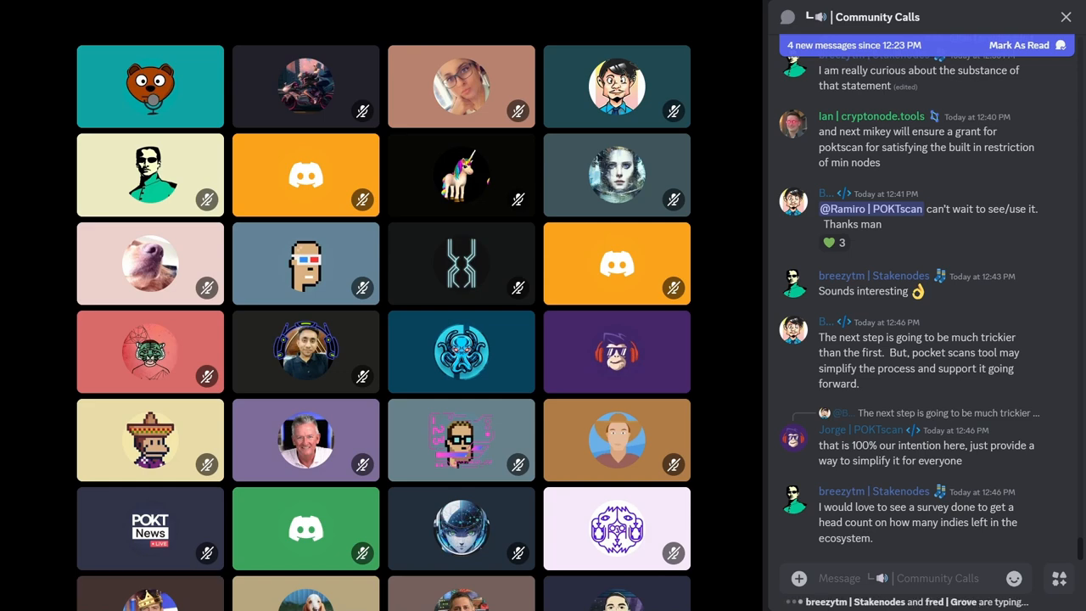
scroll("down", 3)
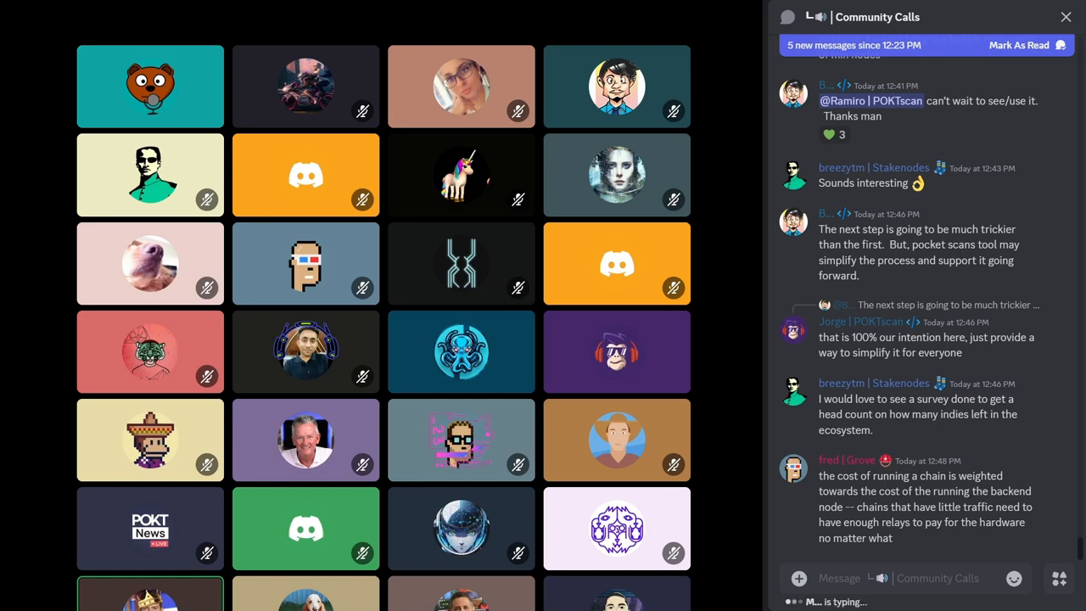
scroll("down", 3)
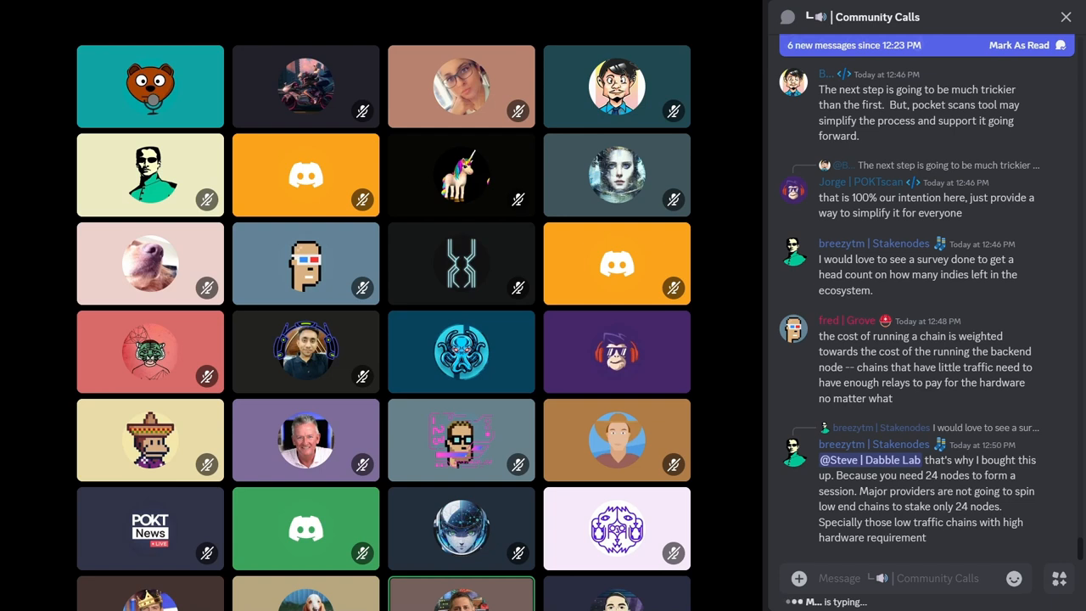
mouse_move(305, 263)
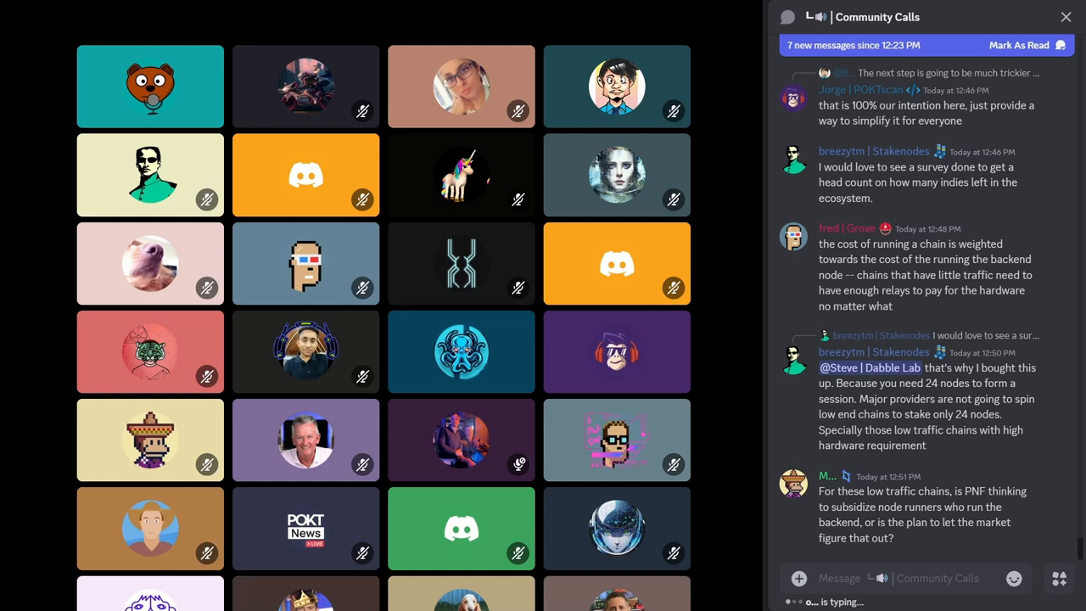
mouse_move(304, 589)
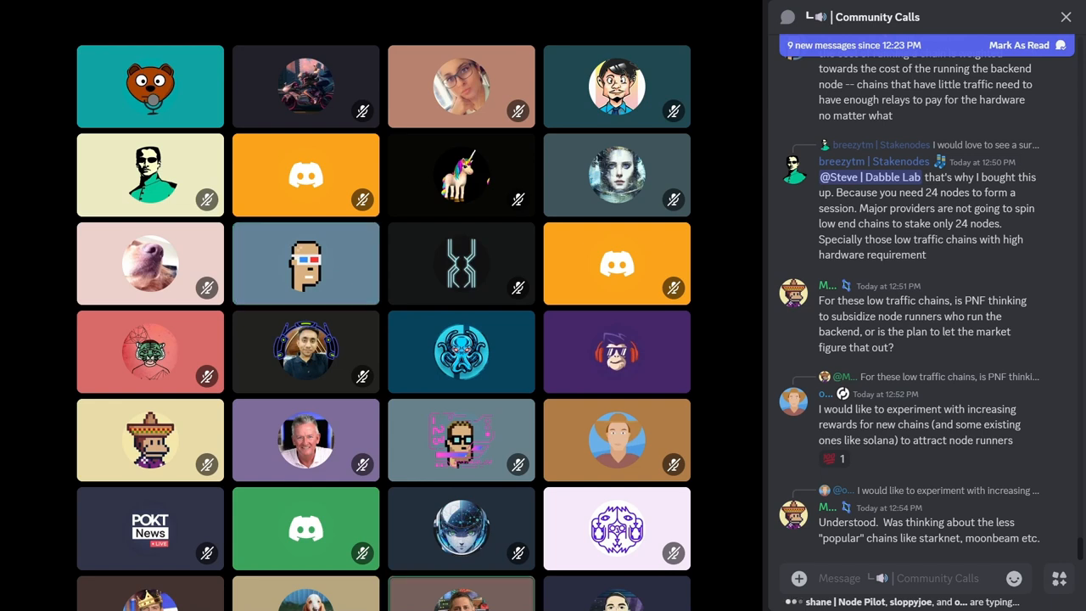
left_click(305, 263)
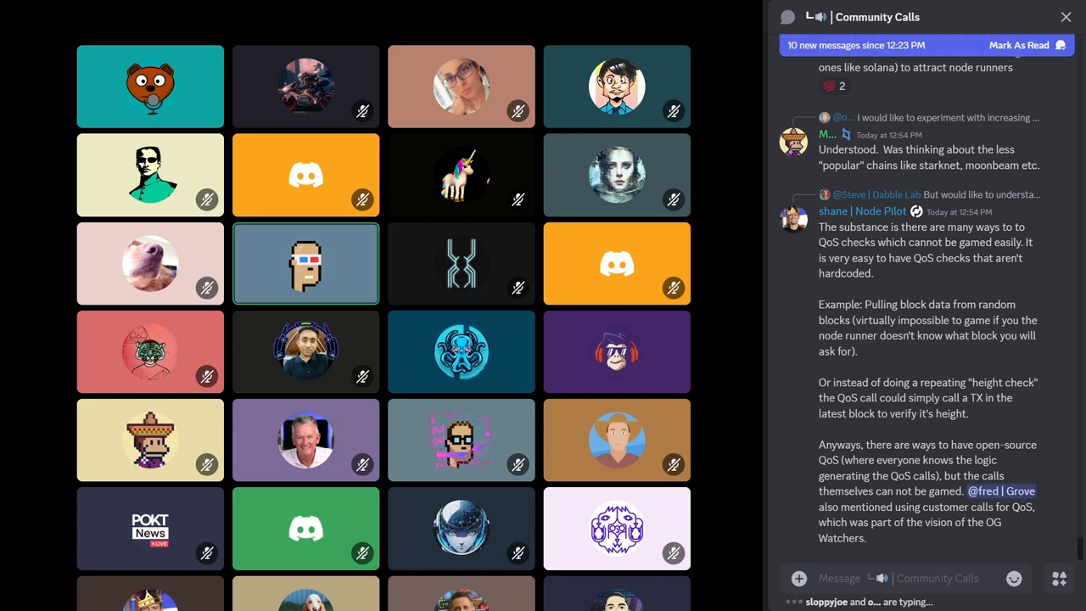
scroll("down", 3)
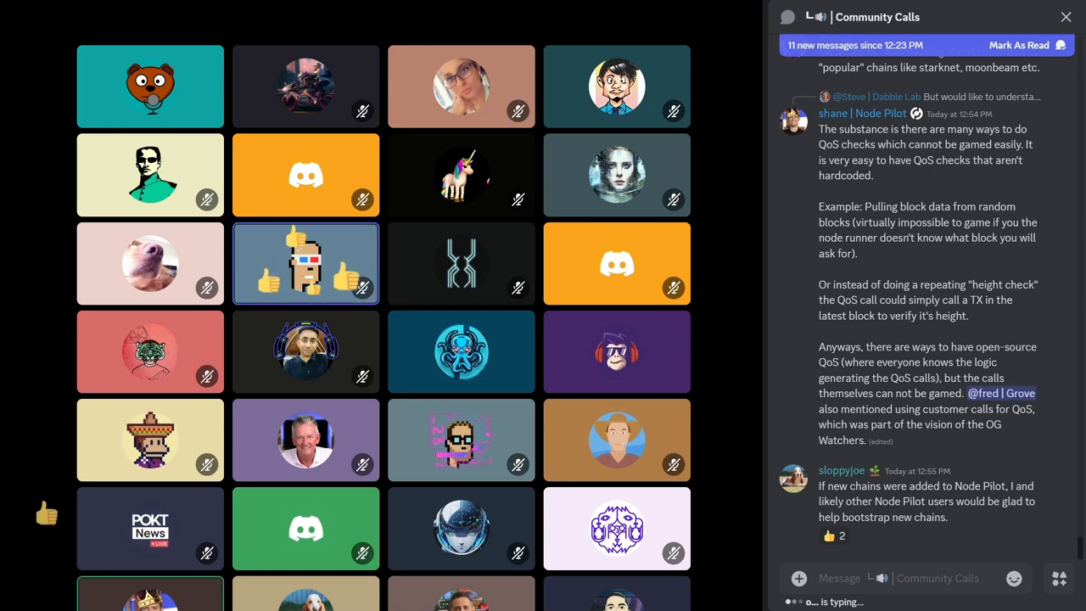
Scroll the call chat to the messages on low-traffic chains and asking AVADO to add Pocket
scroll("down", 3)
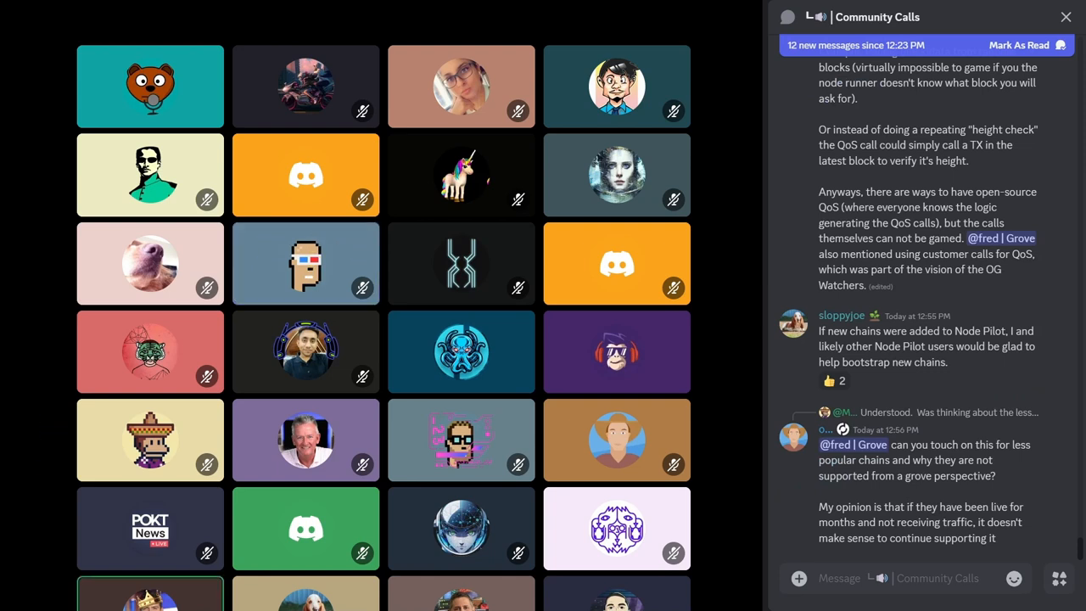
left_click(832, 380)
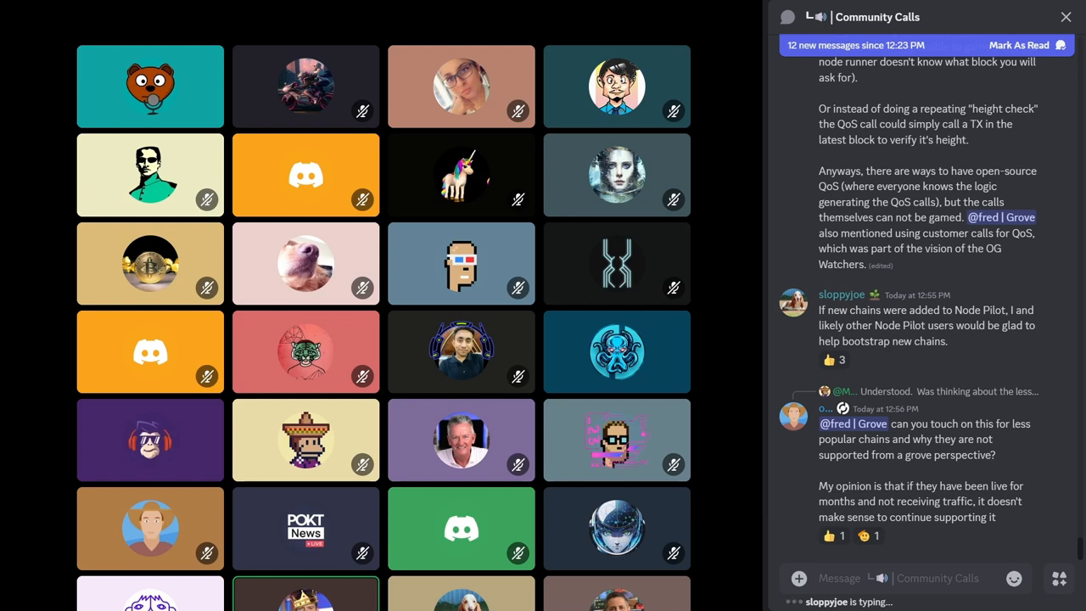
left_click(829, 360)
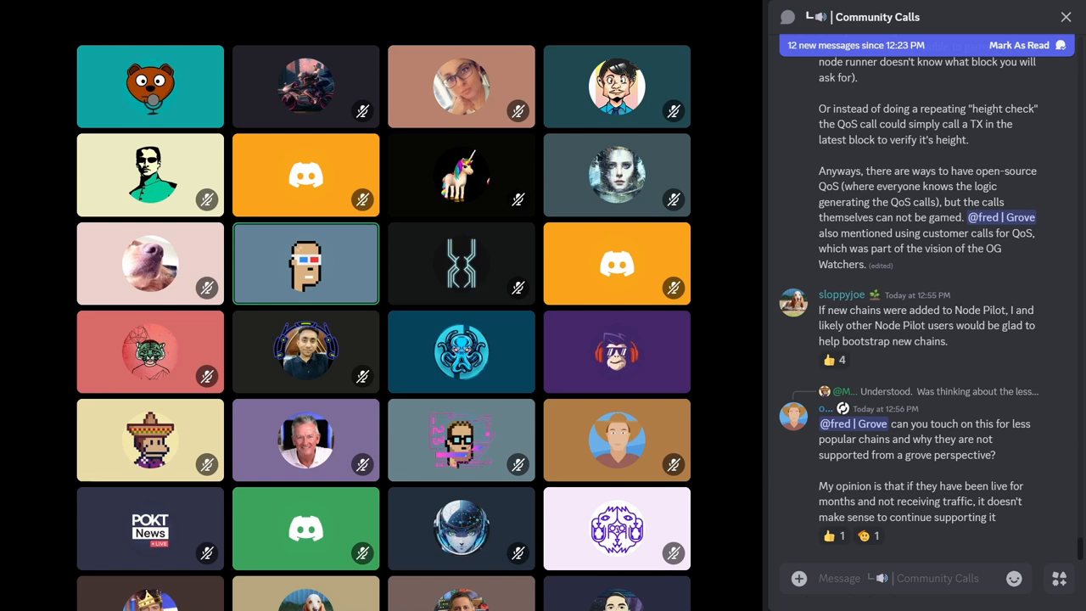
mouse_move(461, 351)
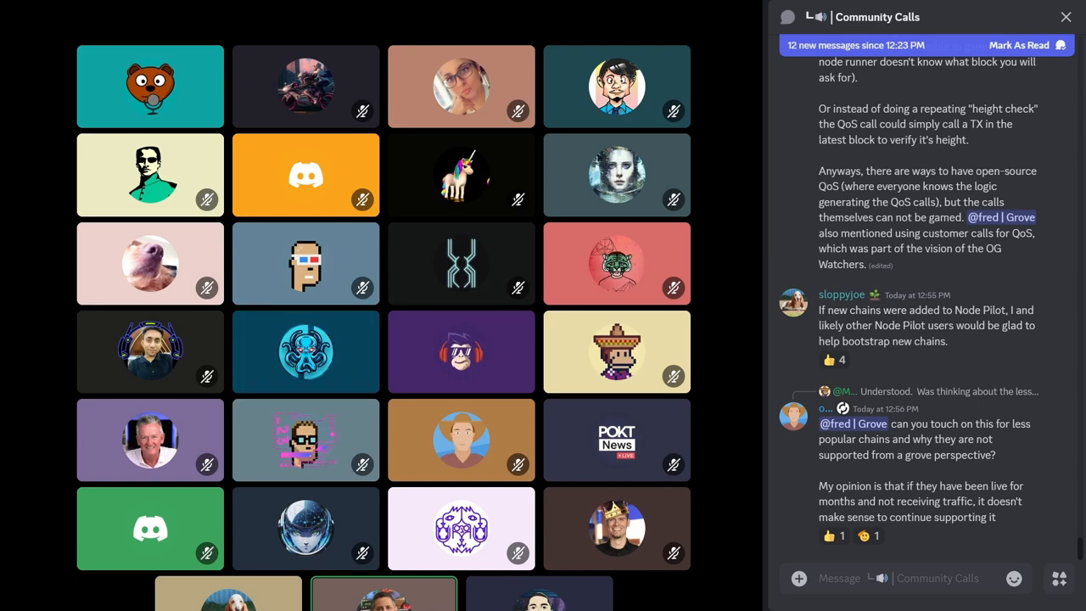
scroll("down", 3)
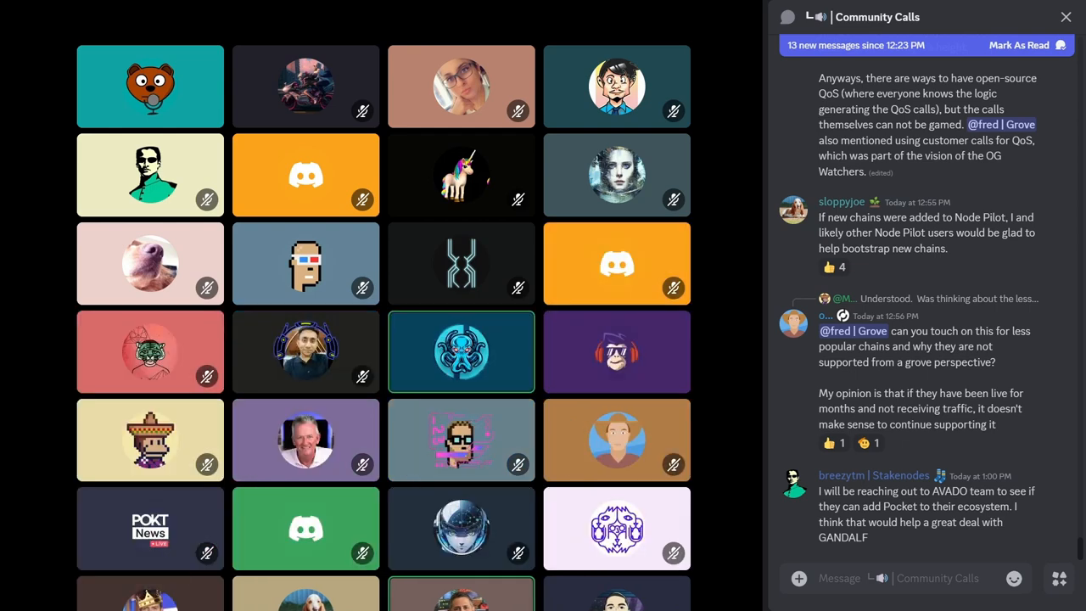
scroll("up", 3)
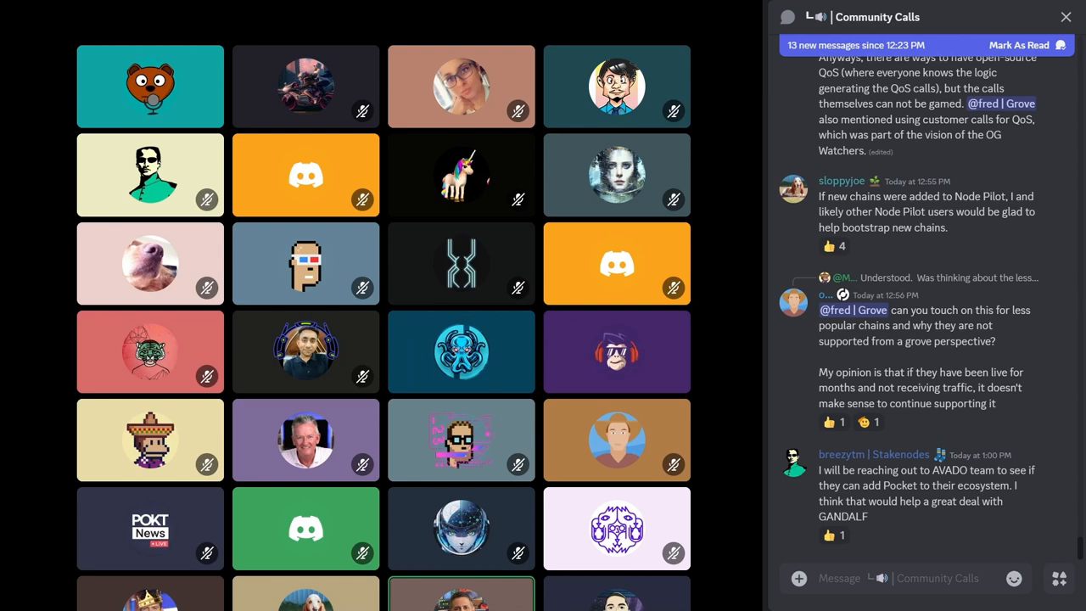
Scroll the call chat down to Grove's reply that some chains simply have no relays
left_click(830, 536)
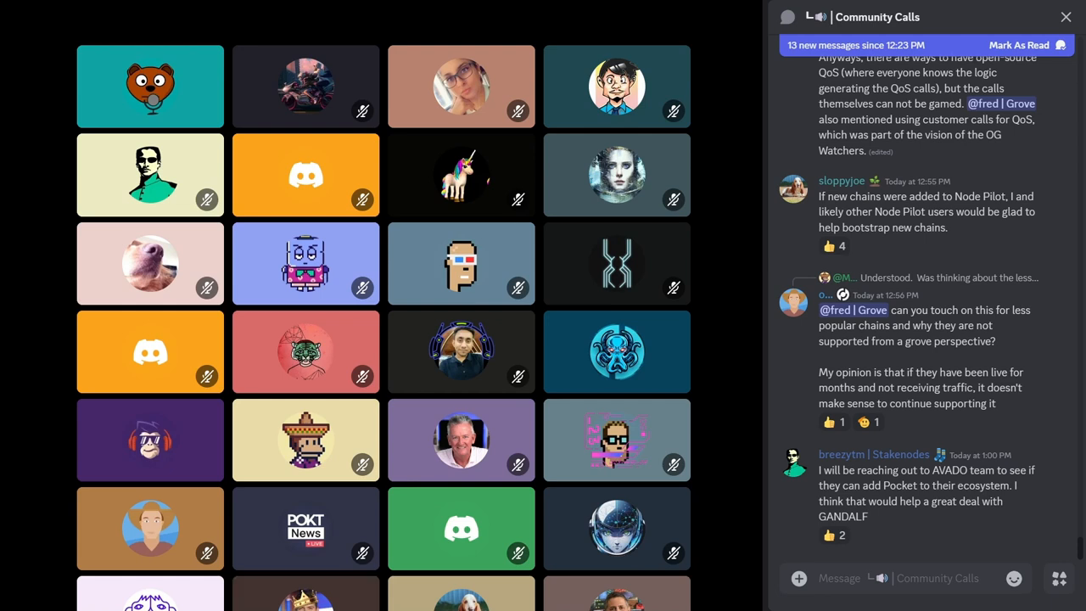
mouse_move(305, 594)
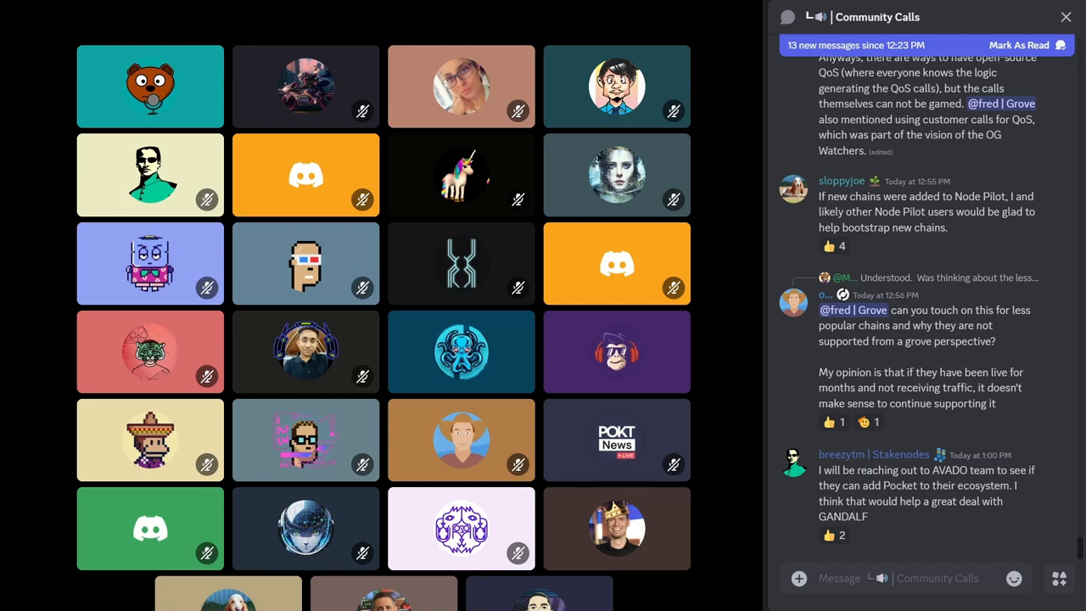
mouse_move(384, 590)
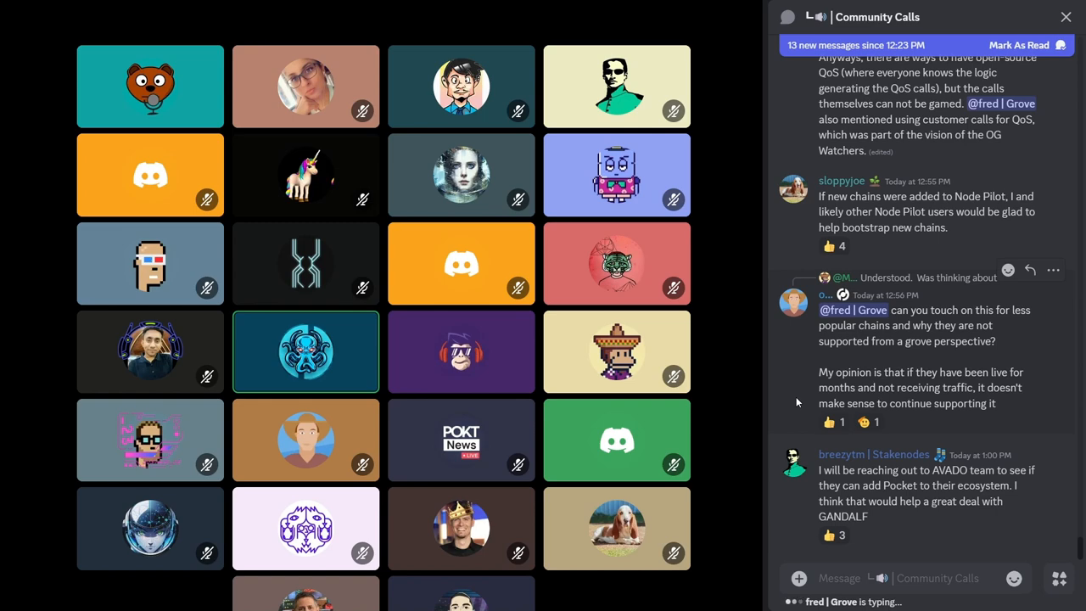
scroll("down", 3)
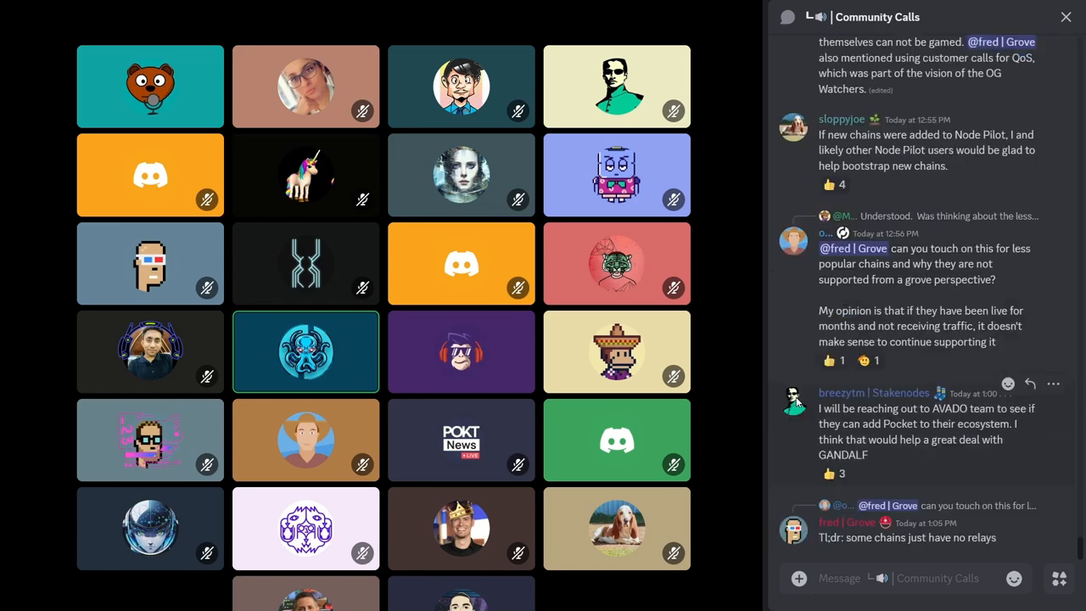